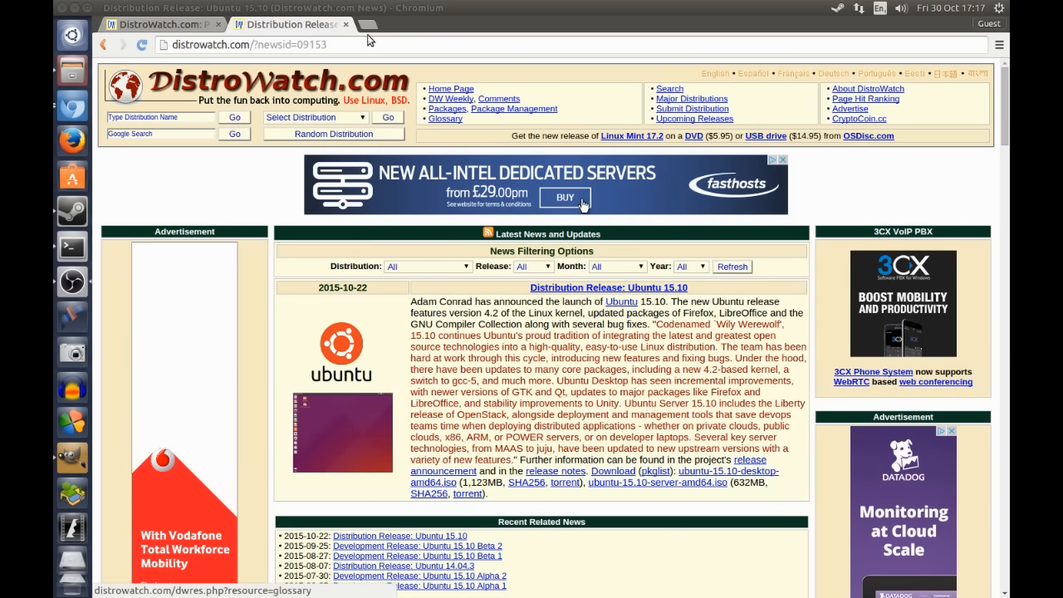
Browse the Chromium global menu bar entries along the top panel
{"action": "left_click", "coordinate": [108, 8]}
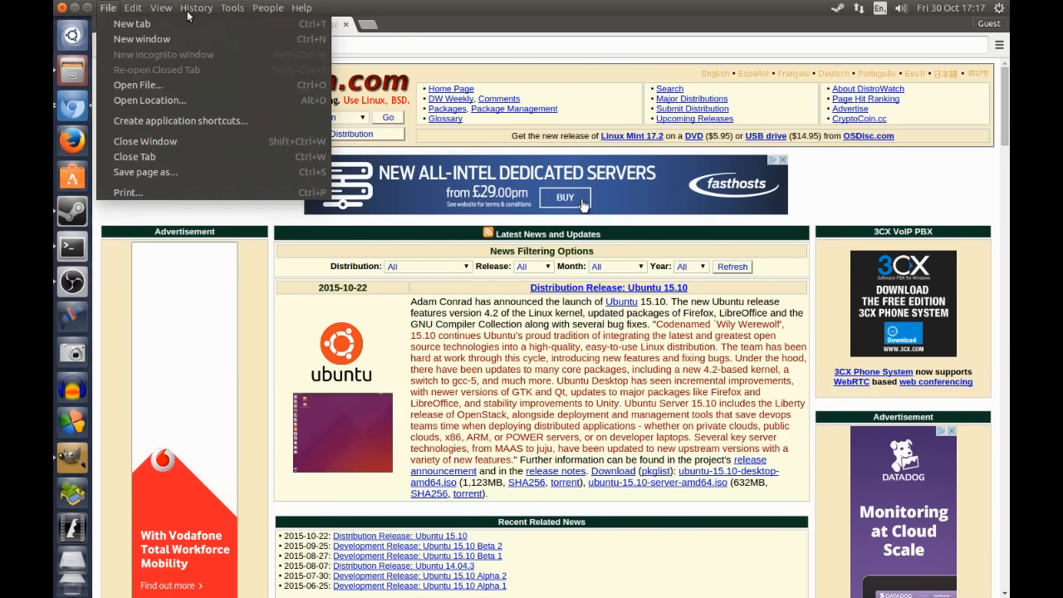
{"action": "left_click", "coordinate": [196, 7]}
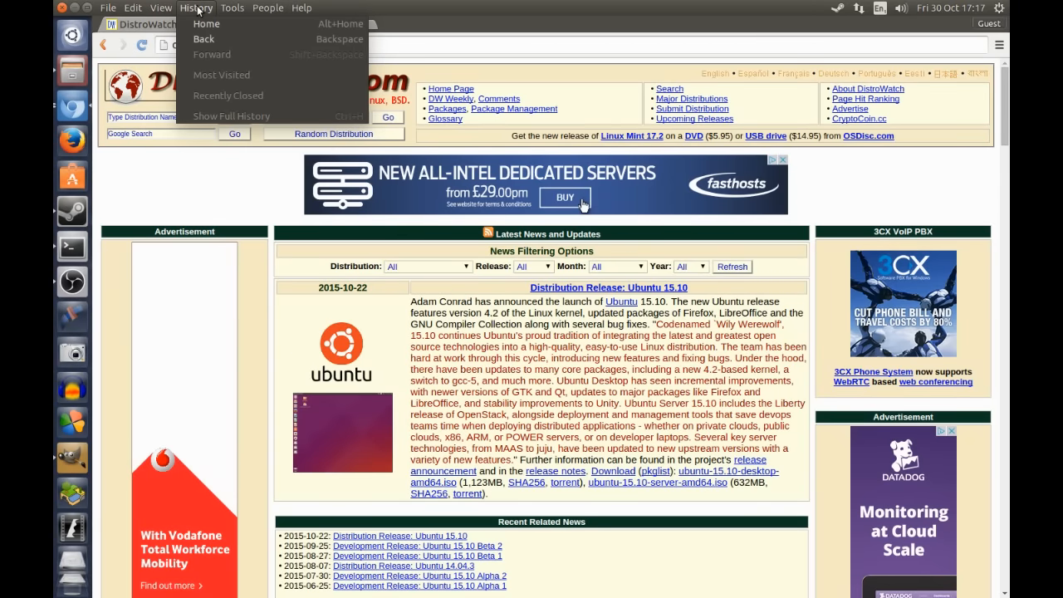
{"action": "left_click", "coordinate": [162, 7]}
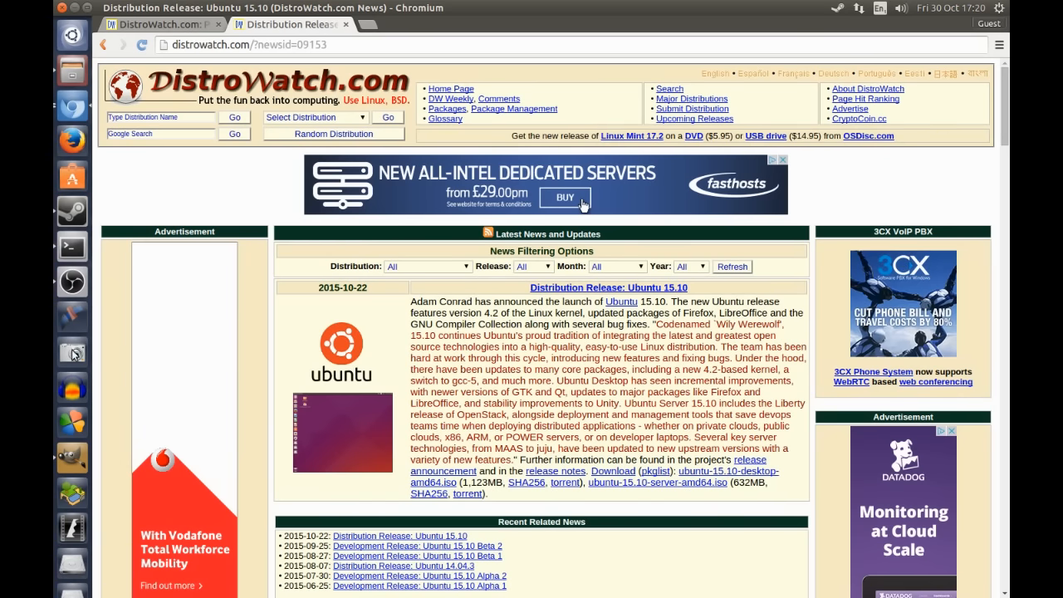
{"action": "mouse_move", "coordinate": [73, 379]}
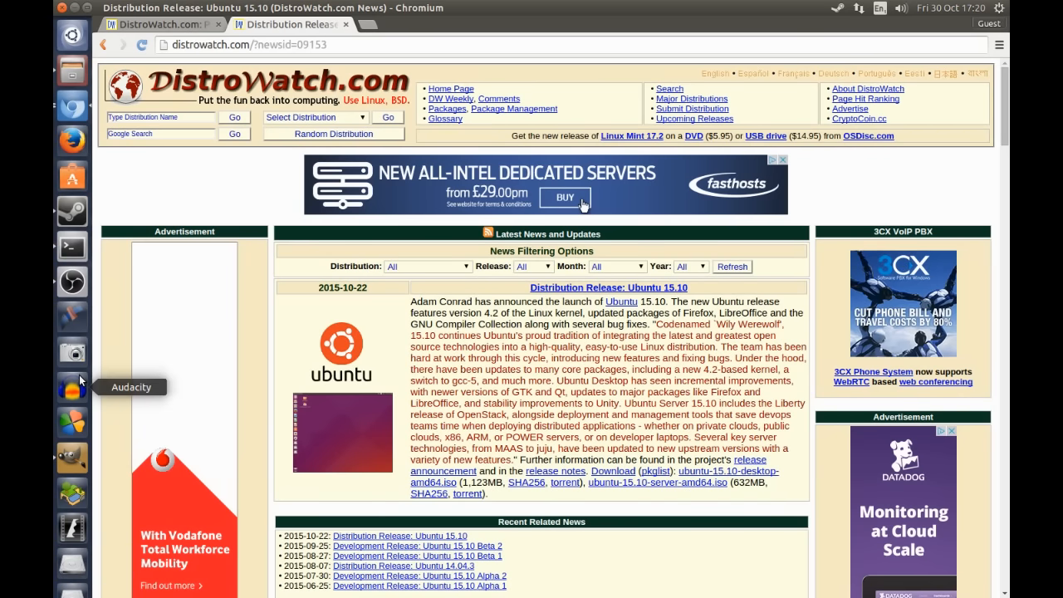
{"action": "mouse_move", "coordinate": [438, 374]}
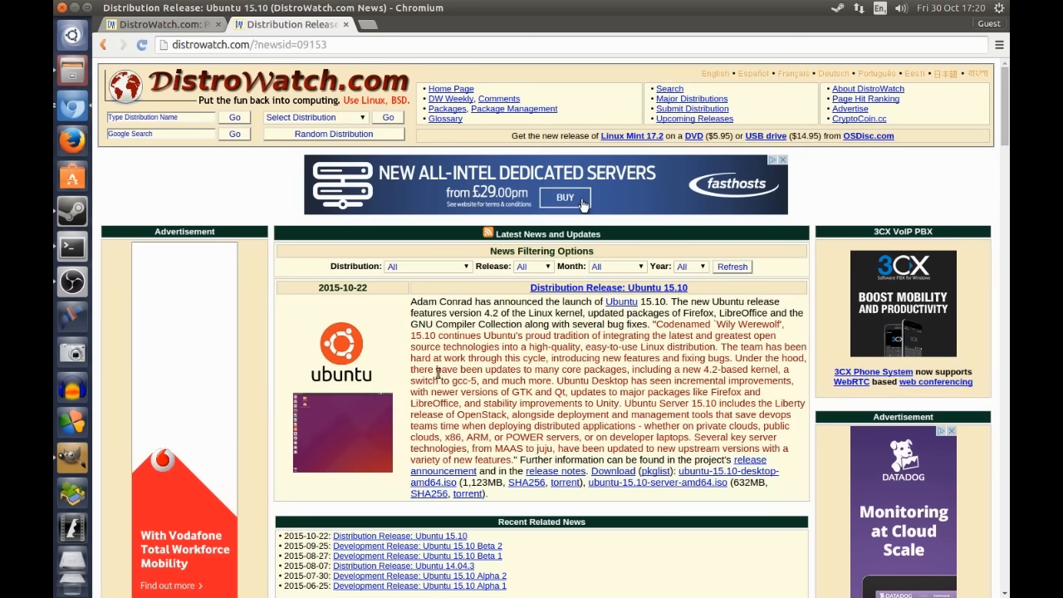
{"action": "mouse_move", "coordinate": [490, 372]}
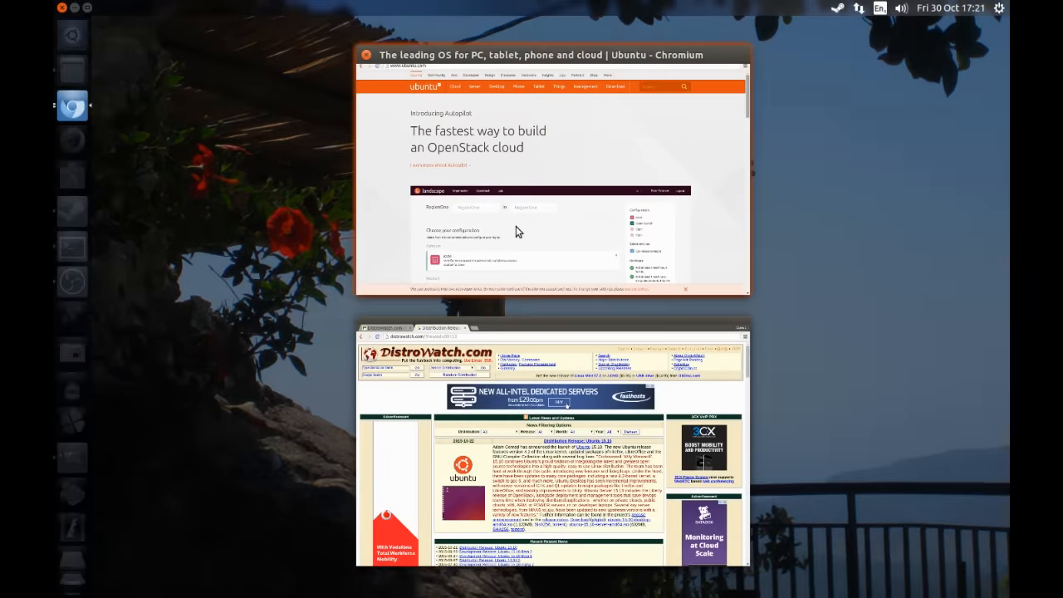
{"action": "mouse_move", "coordinate": [526, 198]}
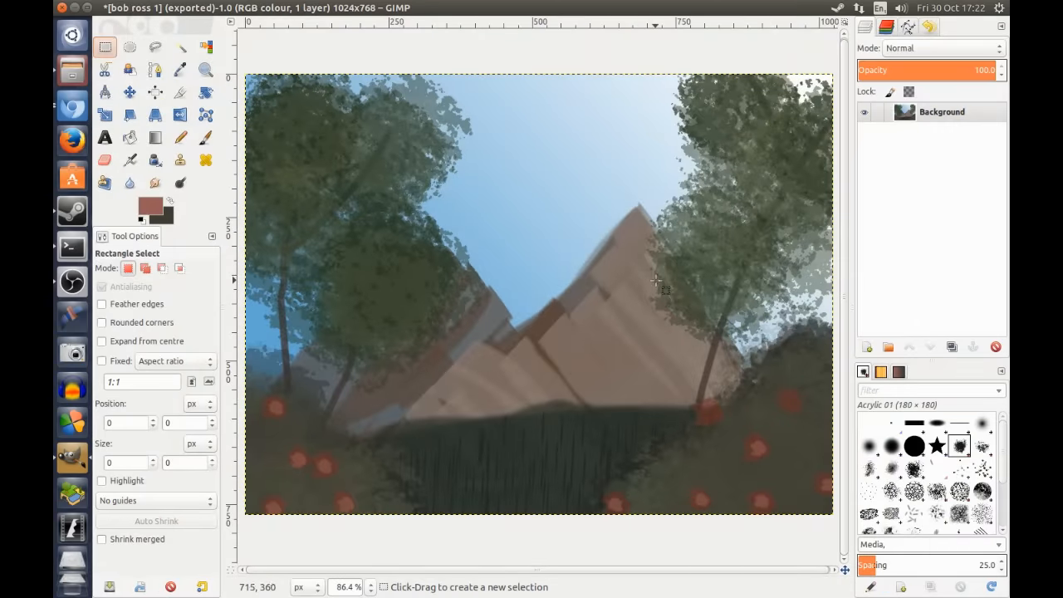
{"action": "mouse_move", "coordinate": [796, 272]}
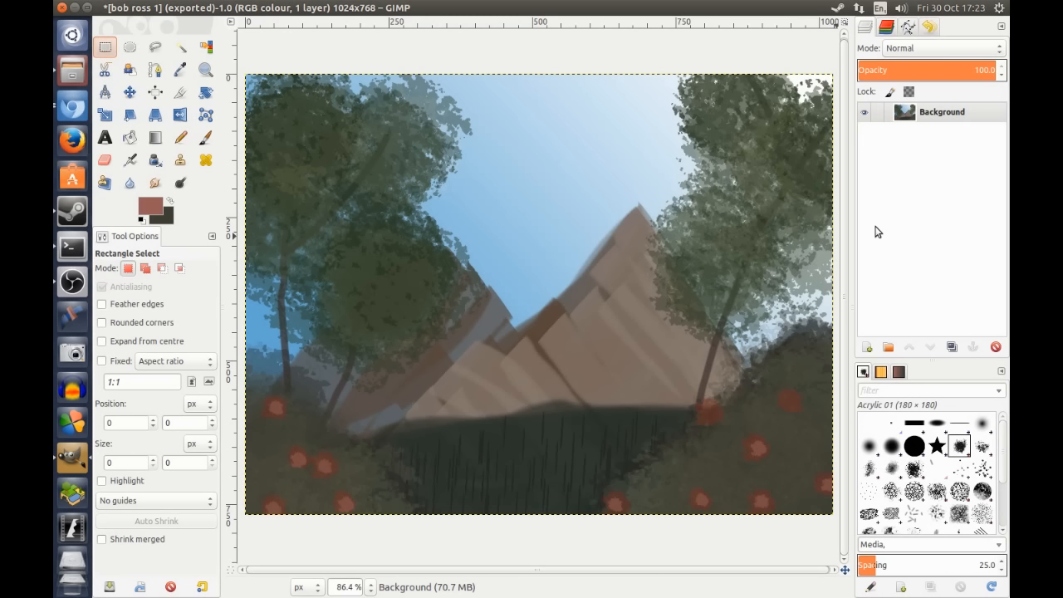
{"action": "mouse_move", "coordinate": [671, 186]}
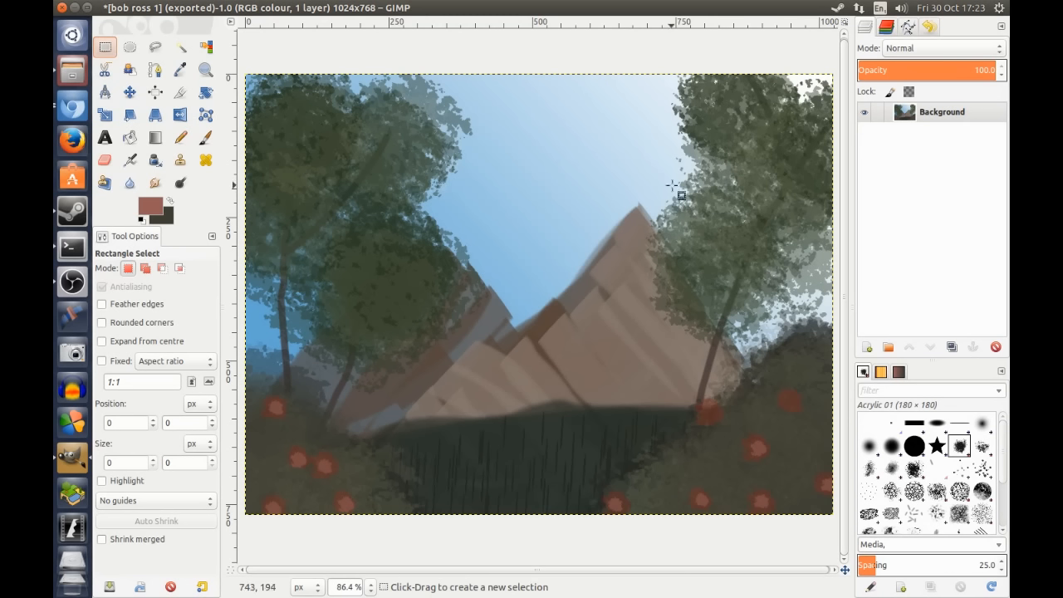
{"action": "mouse_move", "coordinate": [646, 158]}
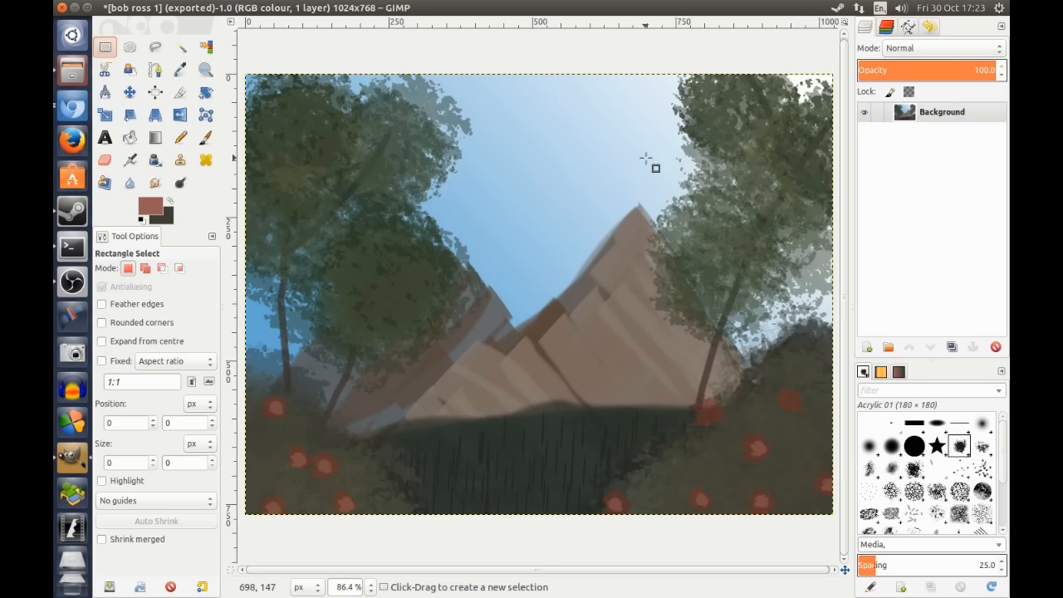
{"action": "mouse_move", "coordinate": [455, 140]}
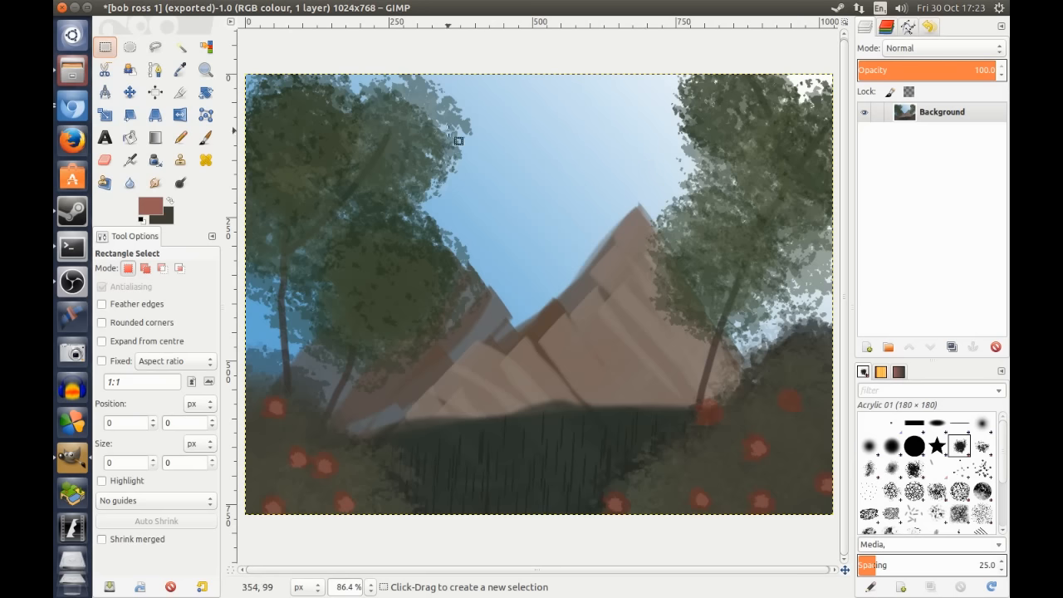